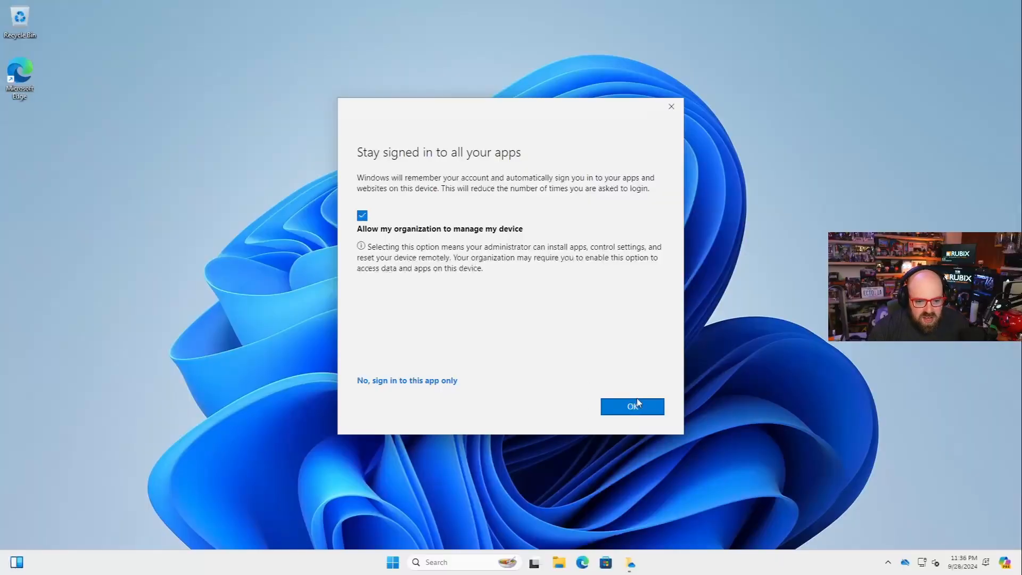
Confirm staying signed in with 'Allow my organization to manage my device' enabled
click(632, 406)
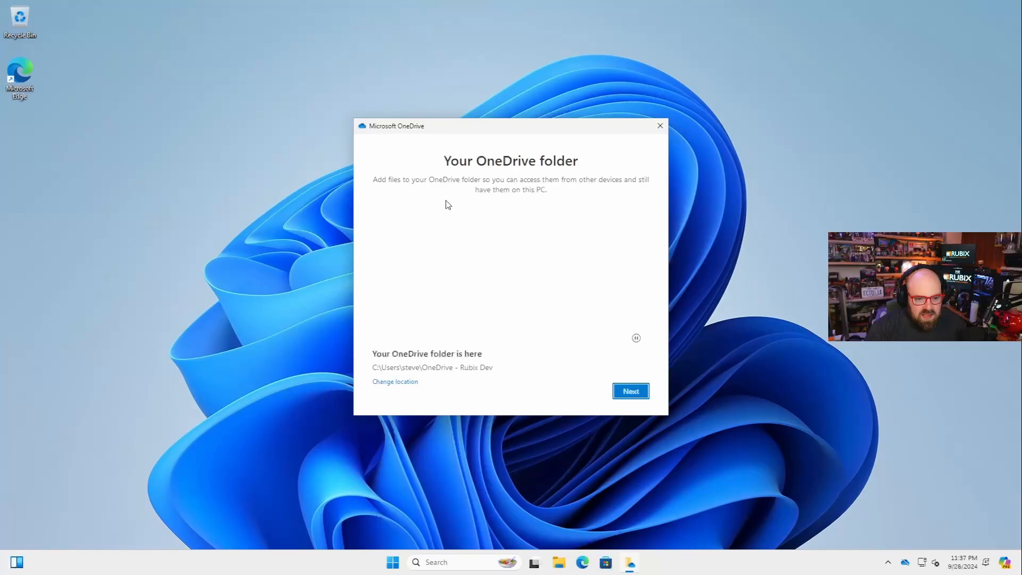
Keep the default OneDrive folder, choose 'I'll do it later' for backup, and pass the sharing page
click(629, 391)
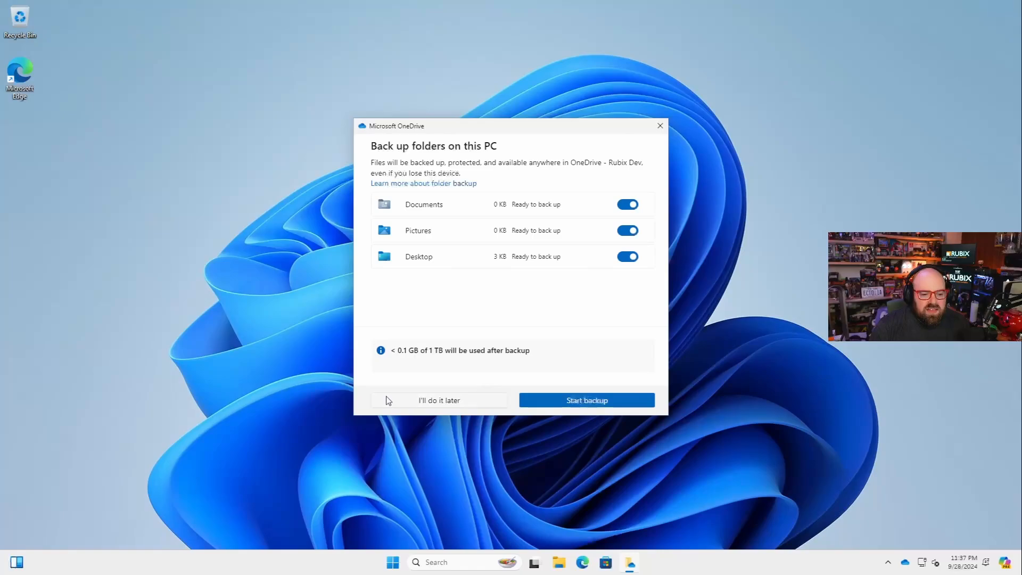
click(586, 399)
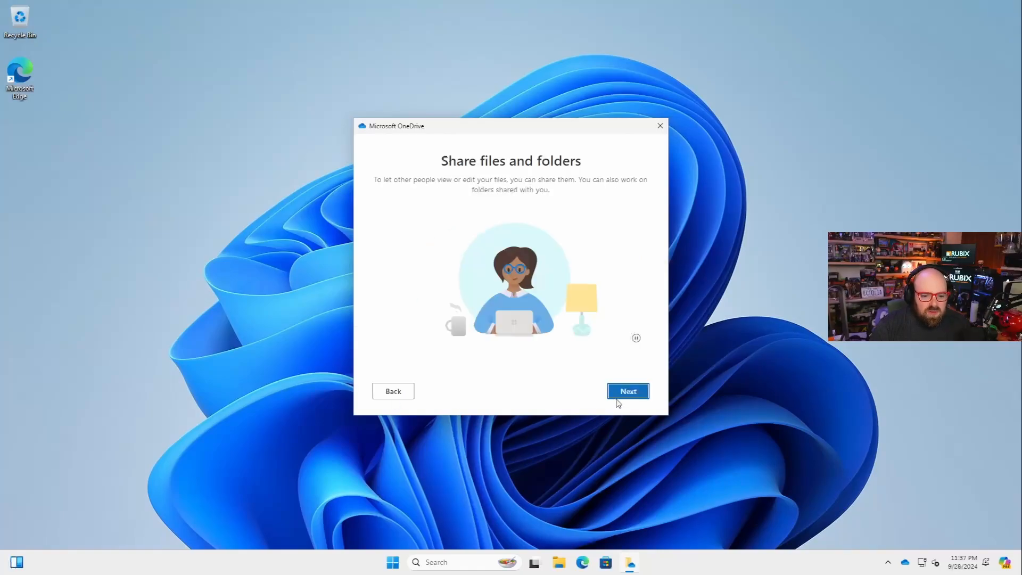
click(627, 390)
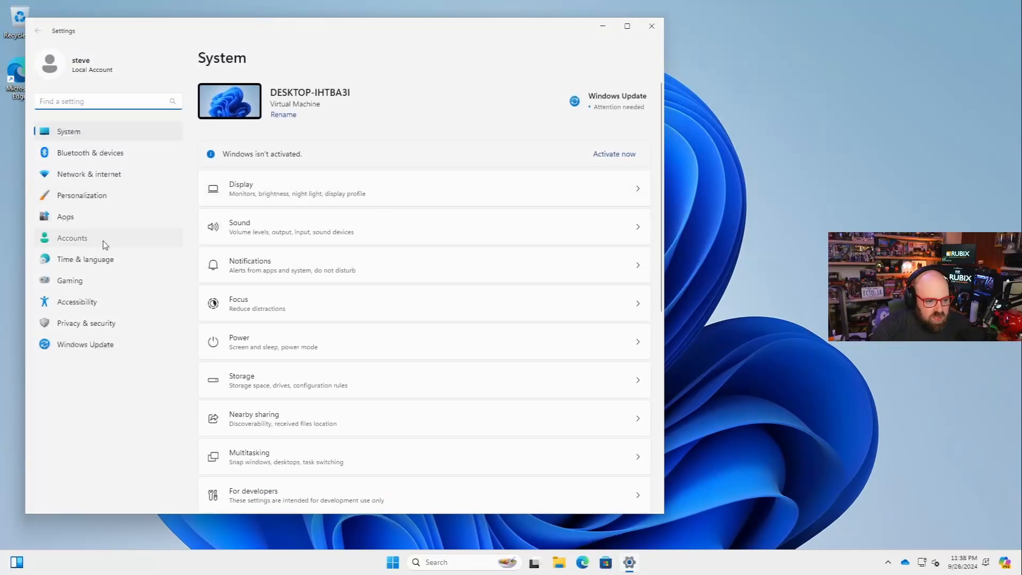
View Accounts > Access work or school, expanding the connected Rubix Dev work account
click(71, 237)
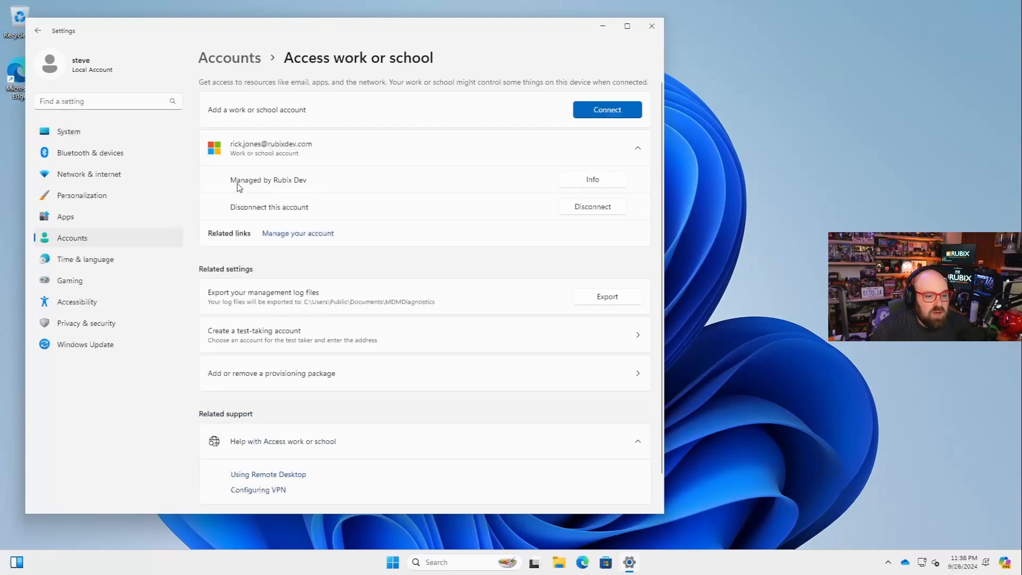
click(591, 179)
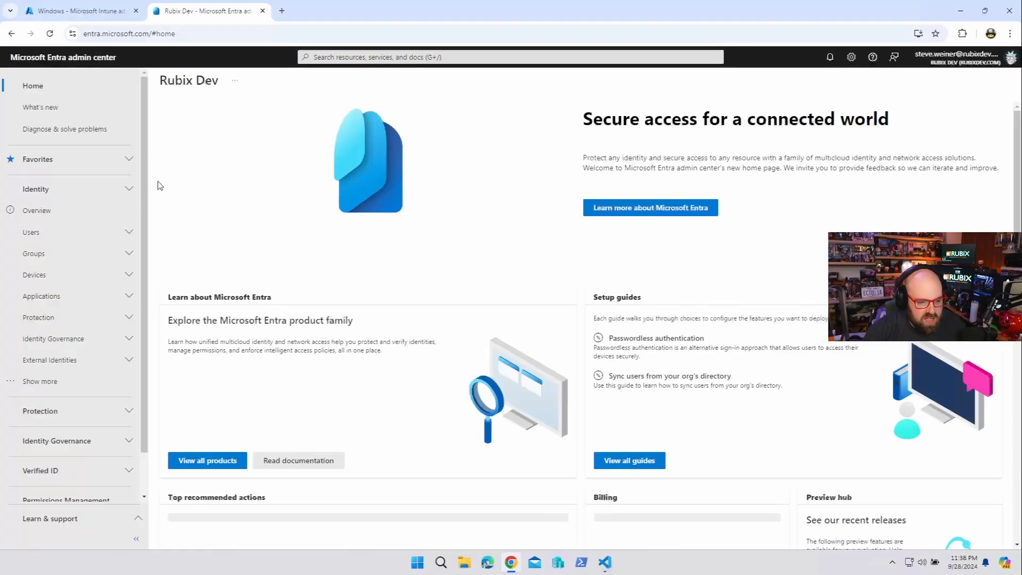
Find 'DESK' under All devices and show DESKTOP-IHTBA3I's properties, Entra registered and Intune-managed
click(34, 274)
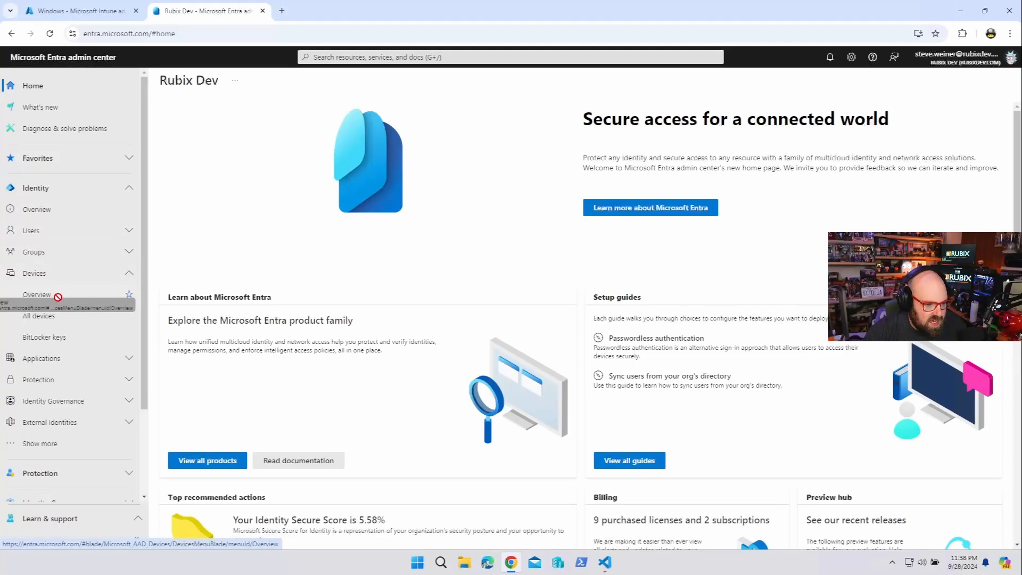
text(DESKTOP-I)
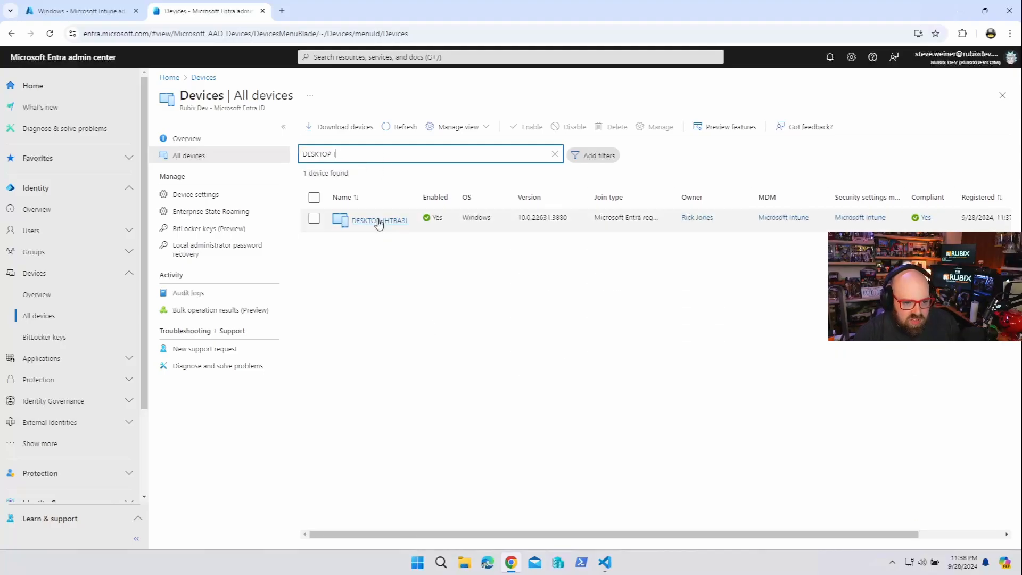
click(380, 220)
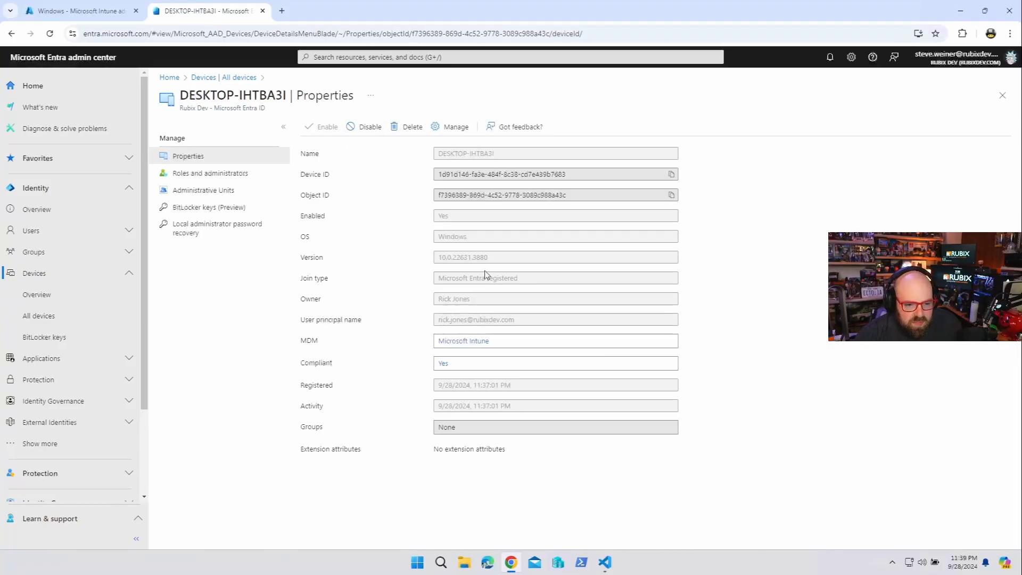
mouse_move(449, 290)
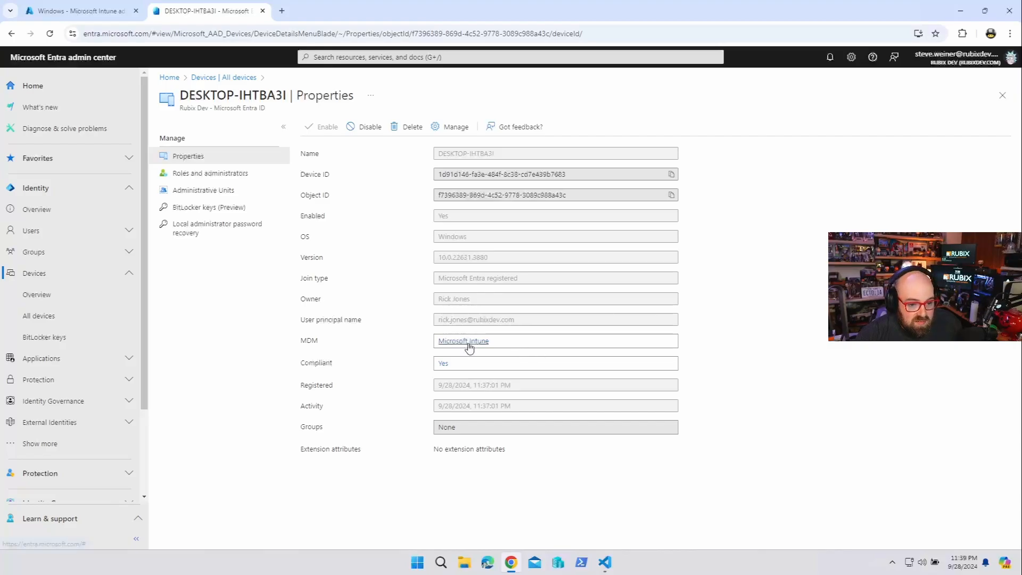
Follow the Microsoft Intune MDM link to the device record showing personal ownership and hardware details
click(463, 341)
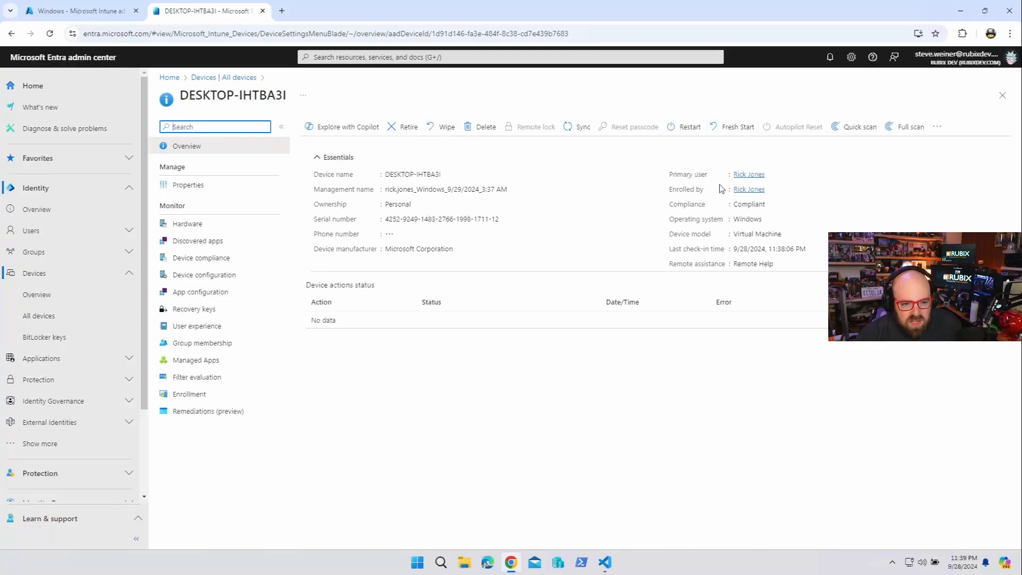
mouse_move(333, 204)
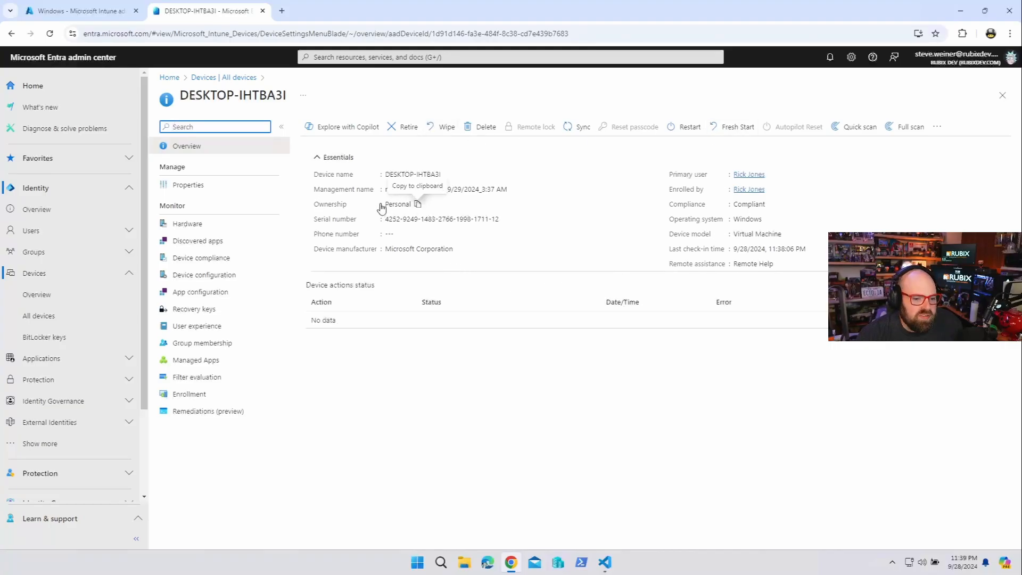
click(187, 223)
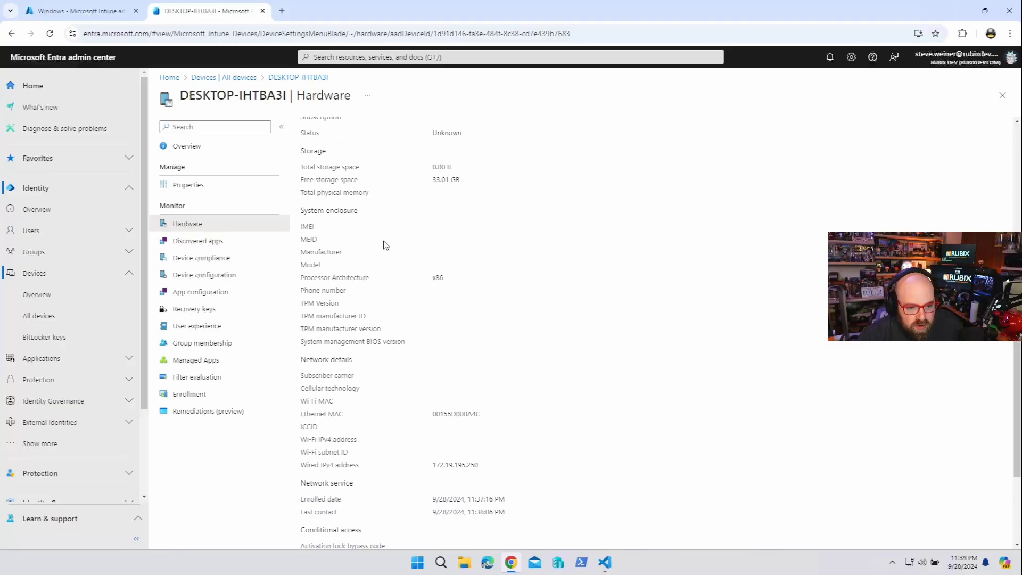
scroll(down, 3)
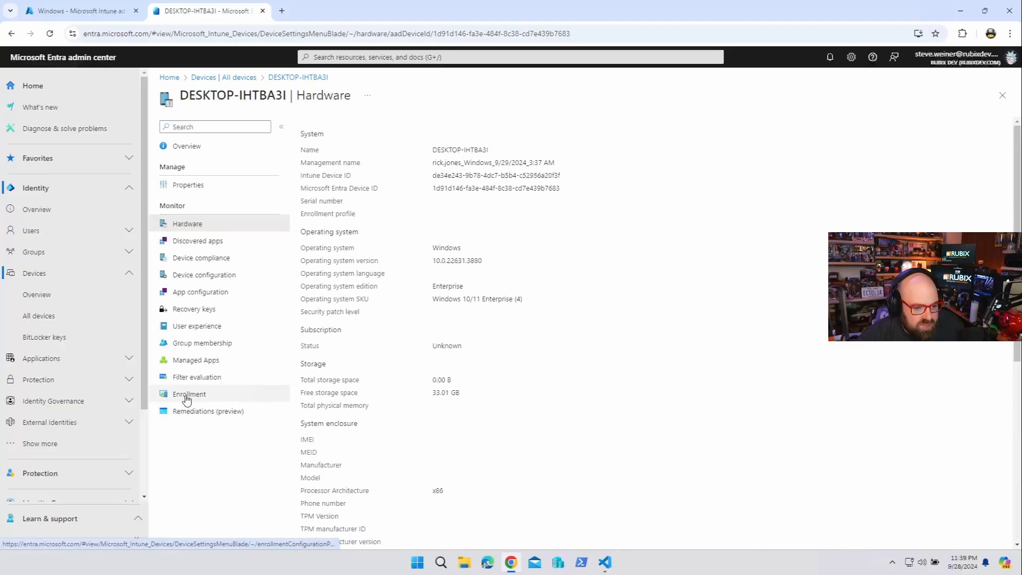
Review the device's enrollment profiles and configuration policies, both still empty
click(189, 394)
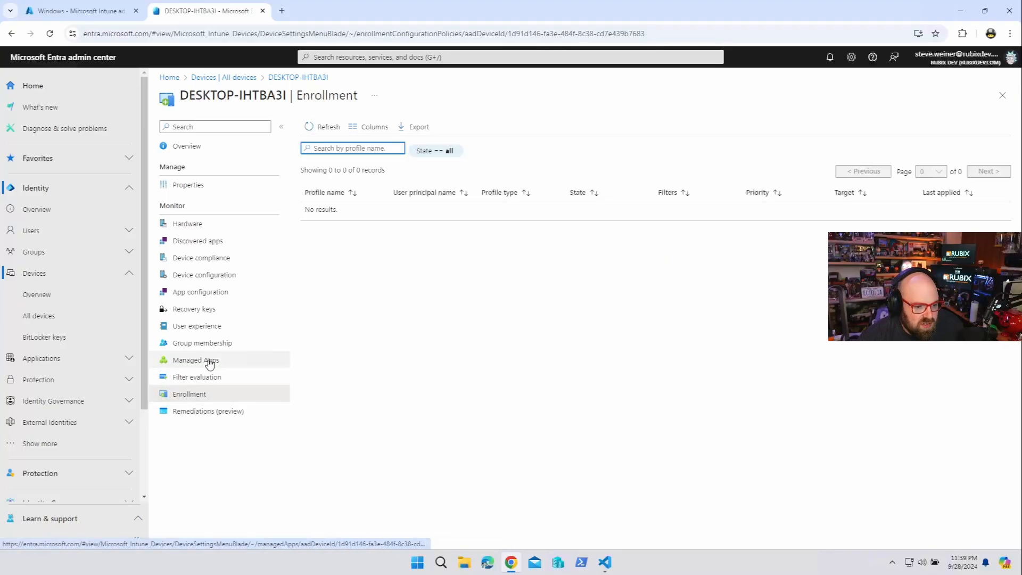
click(202, 342)
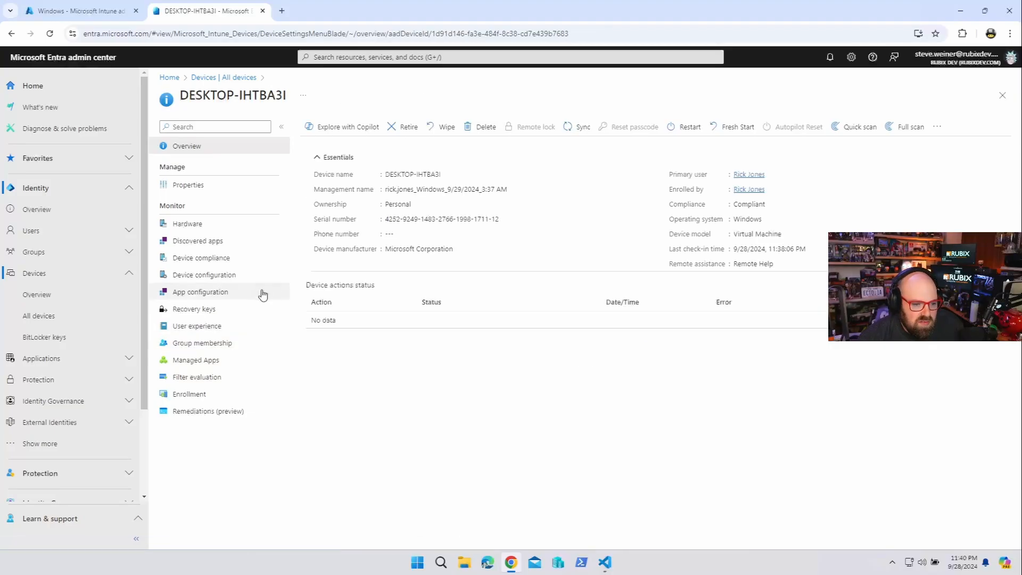
click(204, 275)
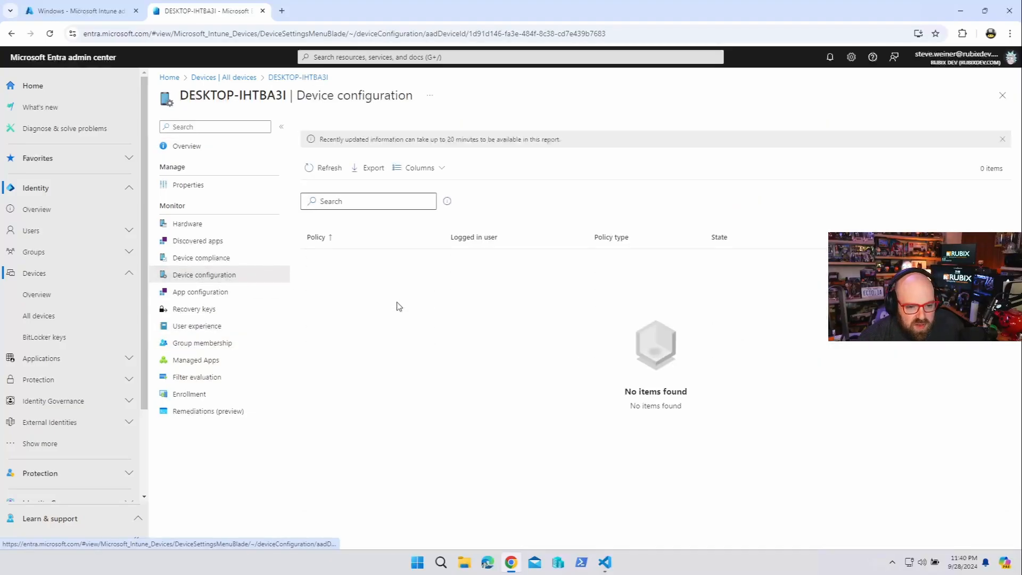